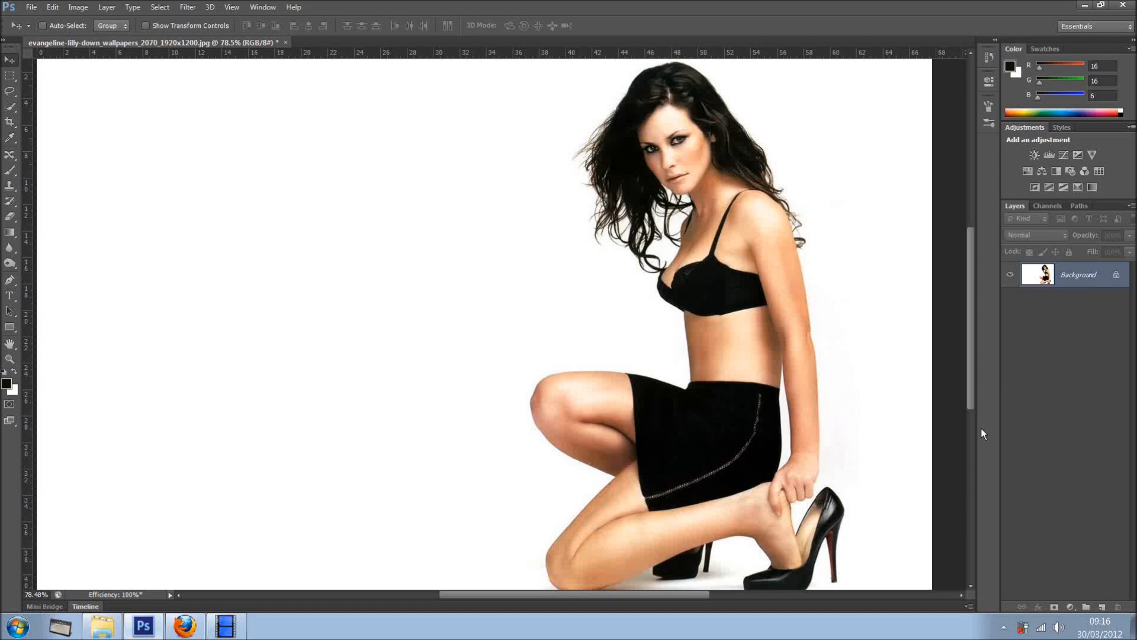
pyautogui.moveTo(591, 366)
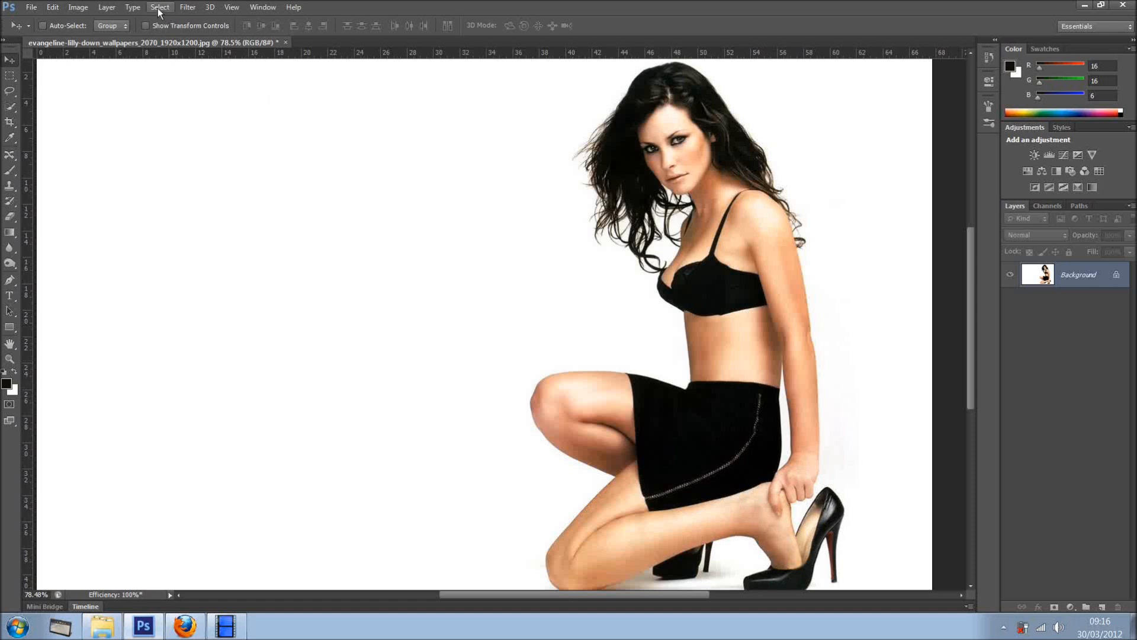
# Step: Sample the woman's skin colour at the neck and stomach in the Color Range eyedropper
pyautogui.click(159, 7)
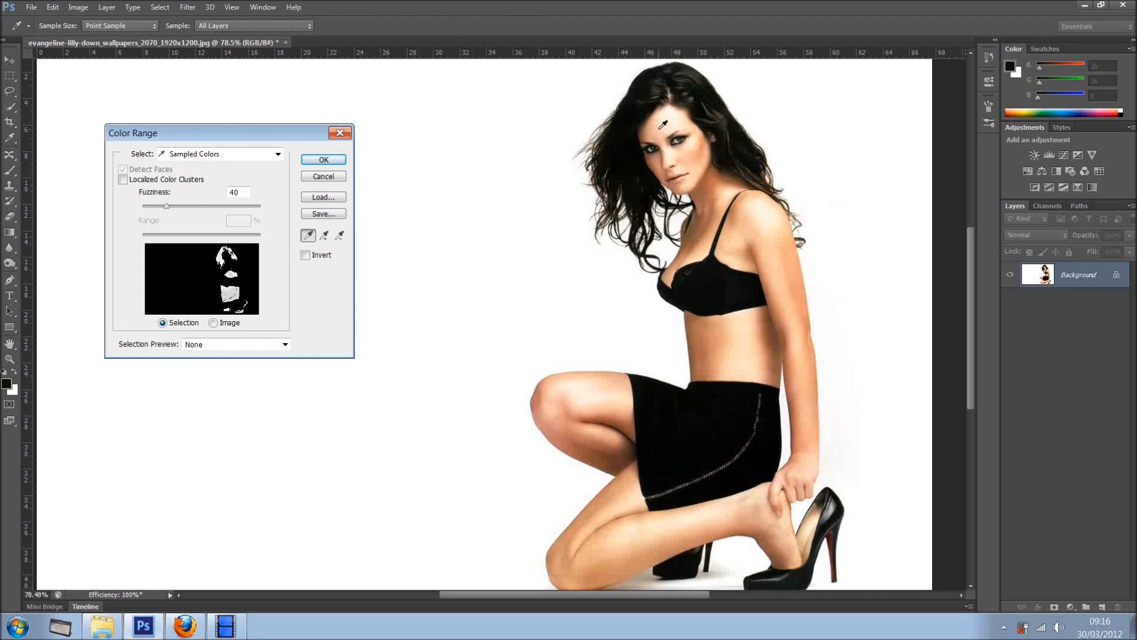
pyautogui.moveTo(630, 510)
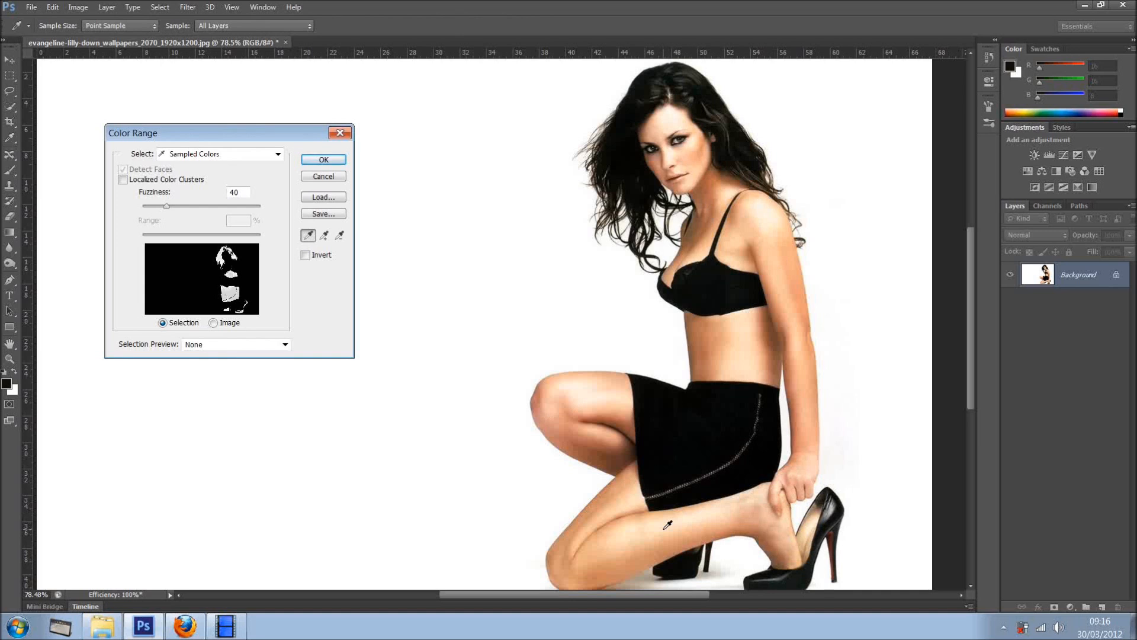
pyautogui.moveTo(667, 517)
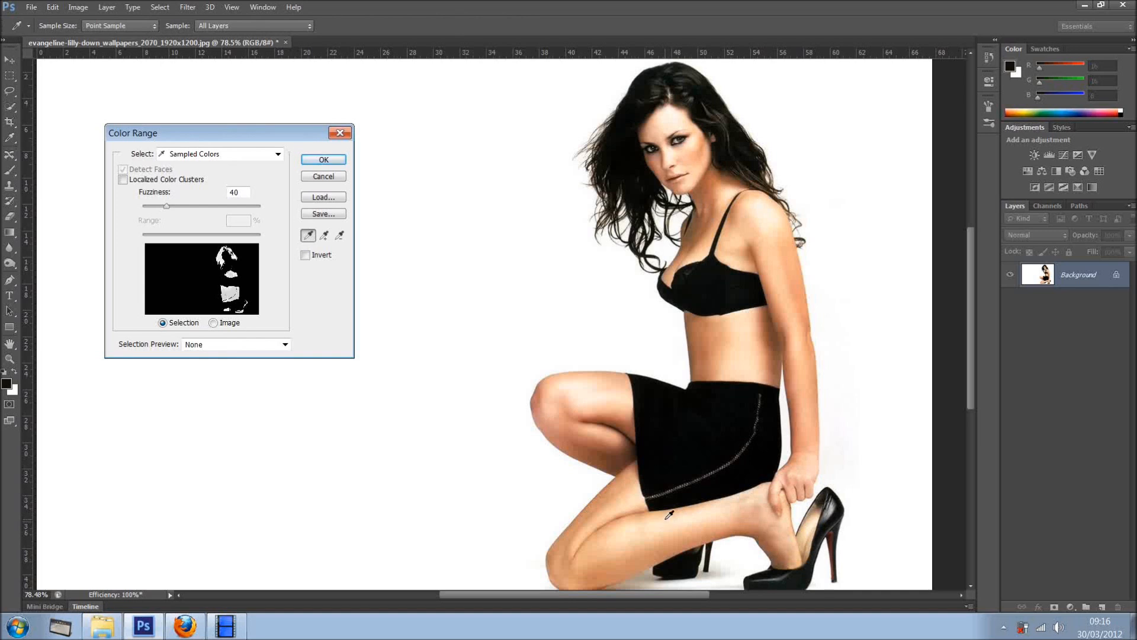
pyautogui.moveTo(714, 185)
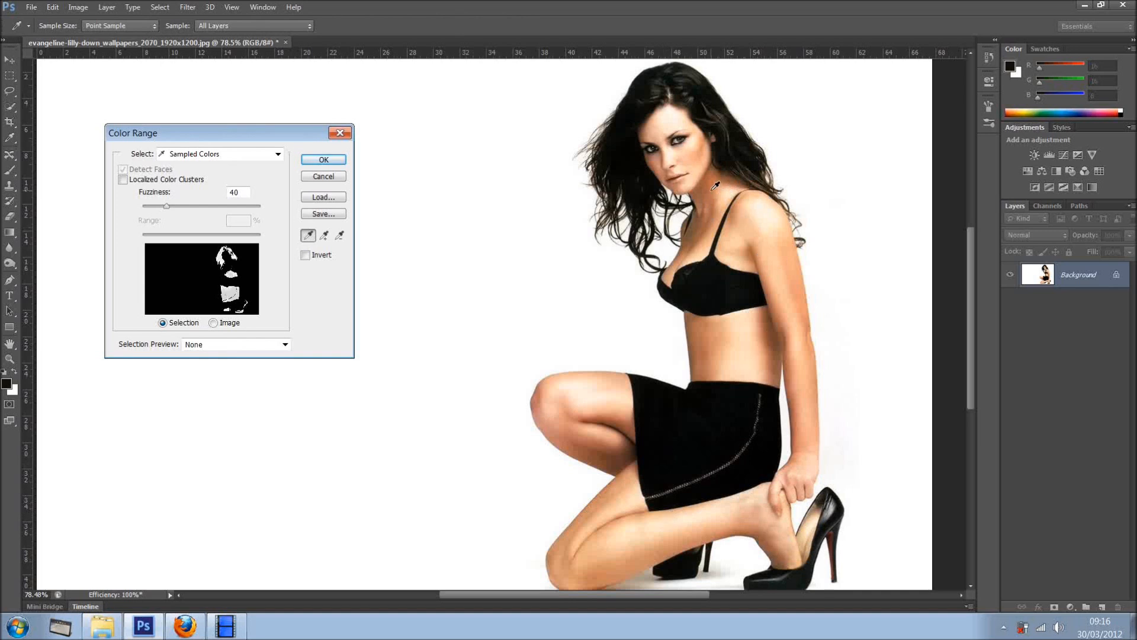
pyautogui.click(738, 221)
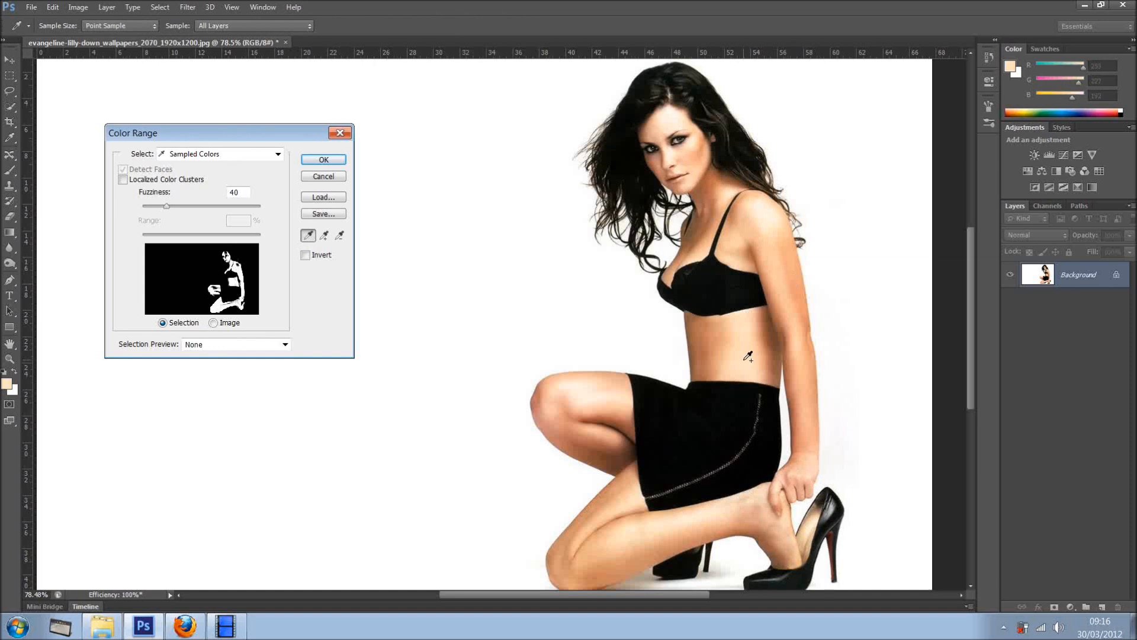
pyautogui.moveTo(700, 328)
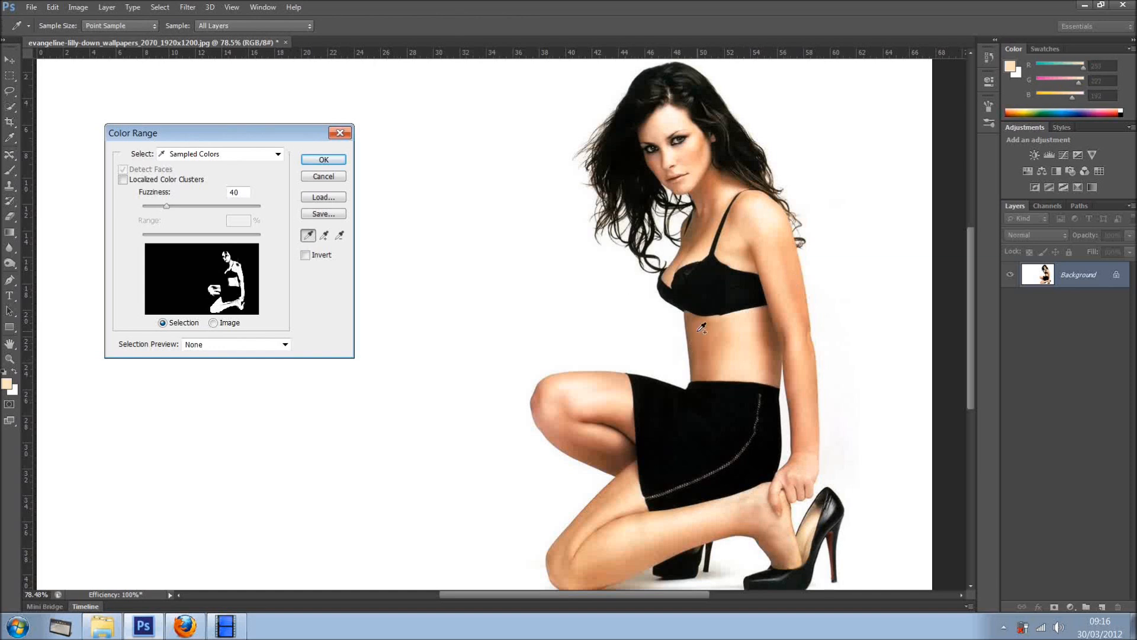
pyautogui.click(323, 159)
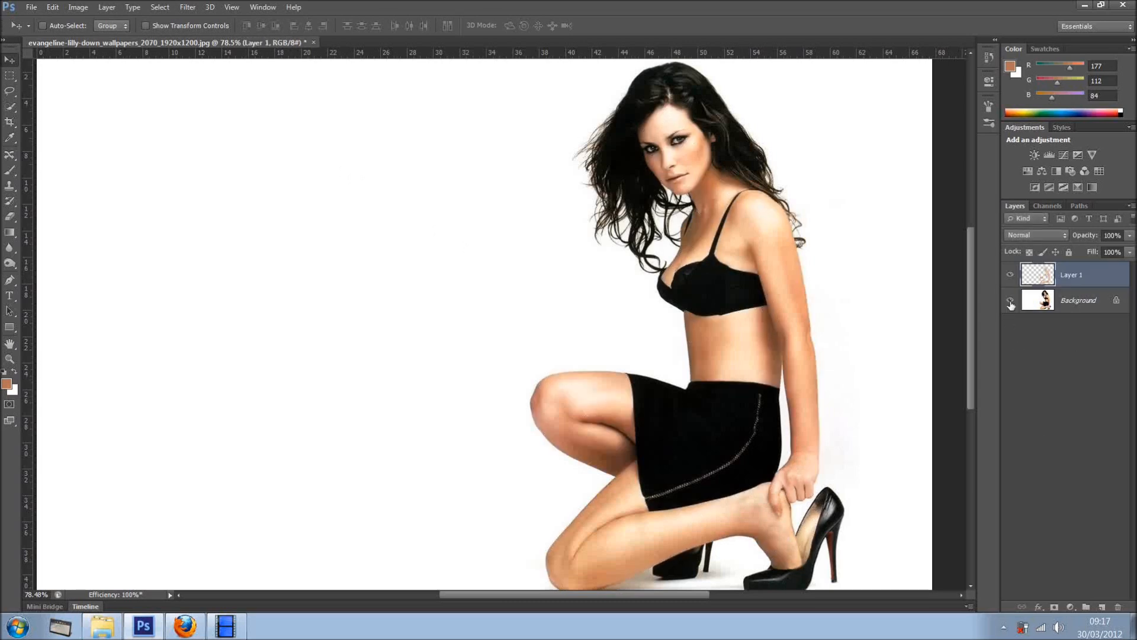
# Step: Hide the Background layer to view the copied skin layer on its own
pyautogui.click(1011, 306)
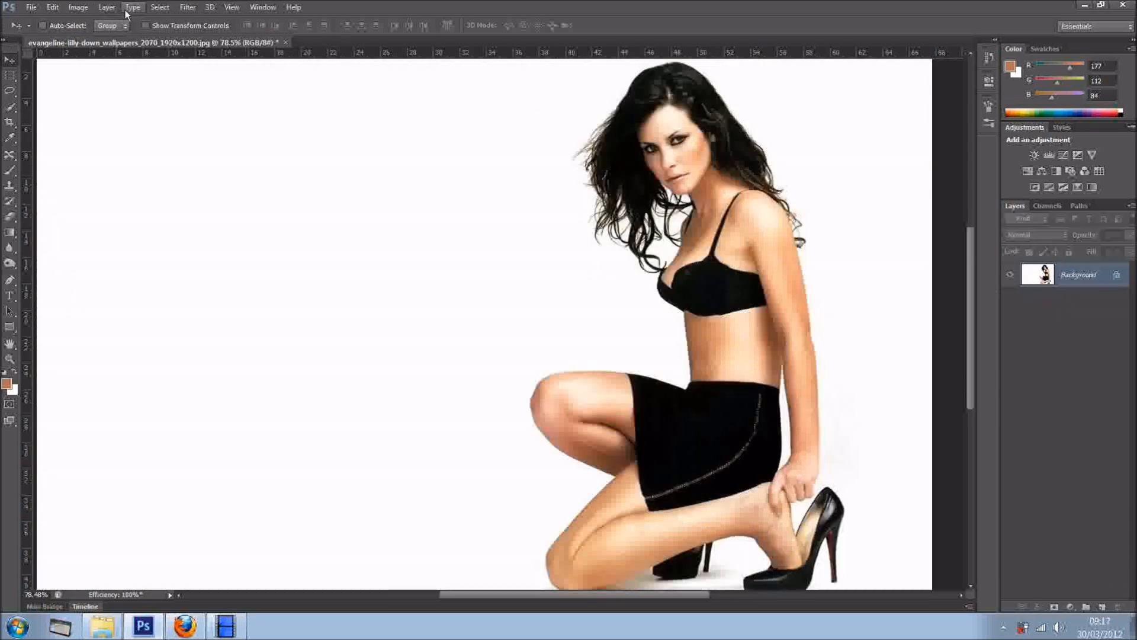
# Step: Set Color Range to the Skin Tones preset with Detect Faces enabled
pyautogui.click(159, 7)
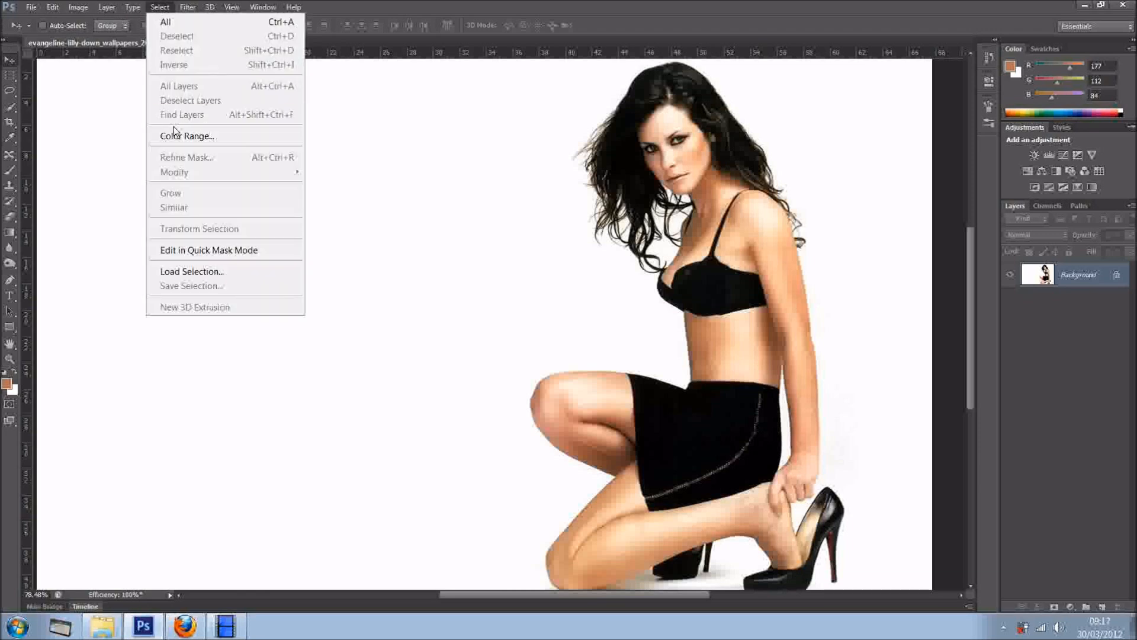
pyautogui.click(186, 136)
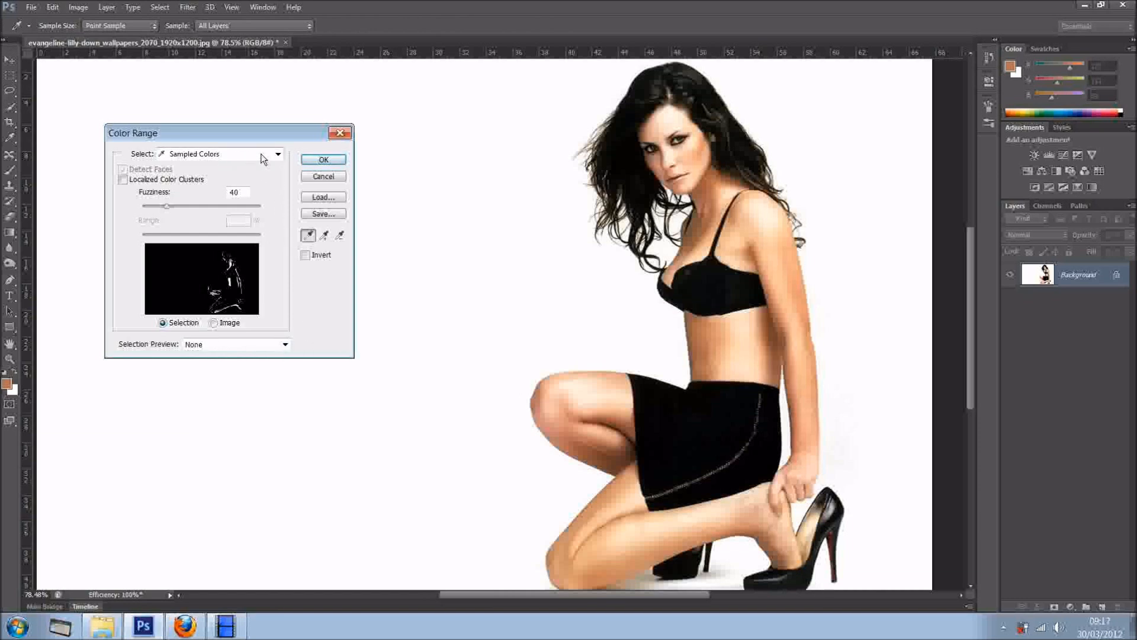
pyautogui.click(278, 154)
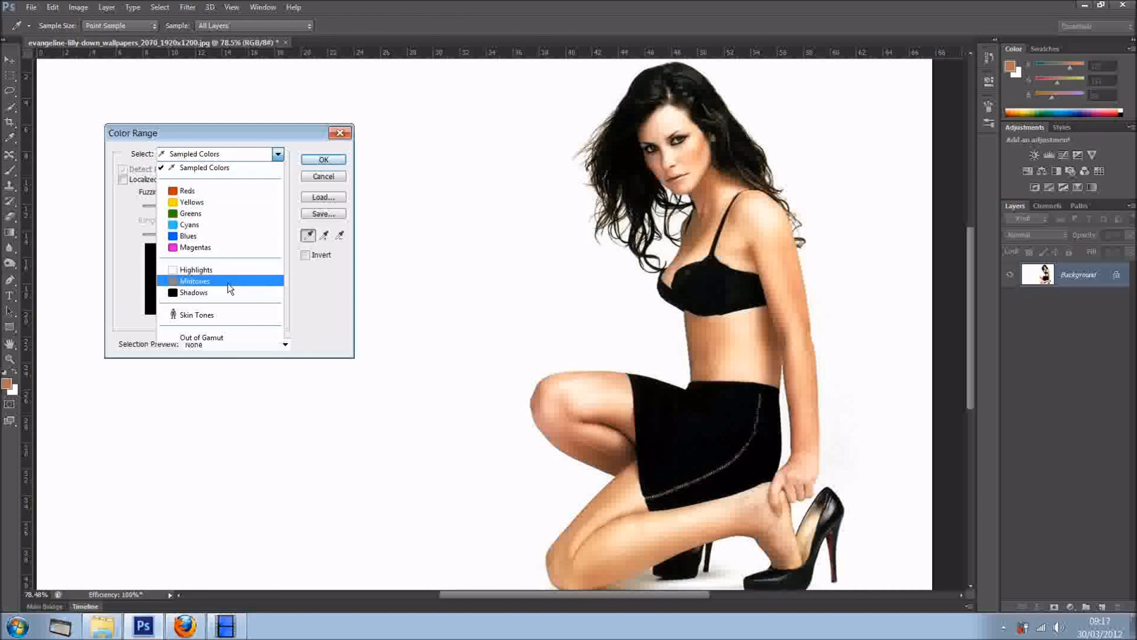
pyautogui.click(196, 314)
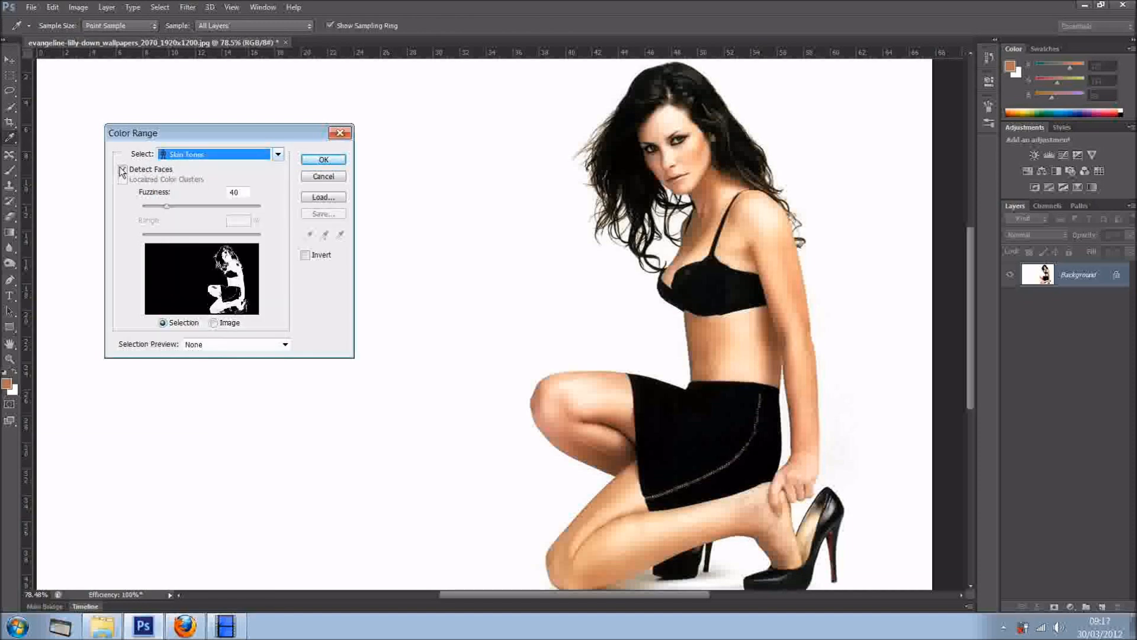
pyautogui.click(123, 170)
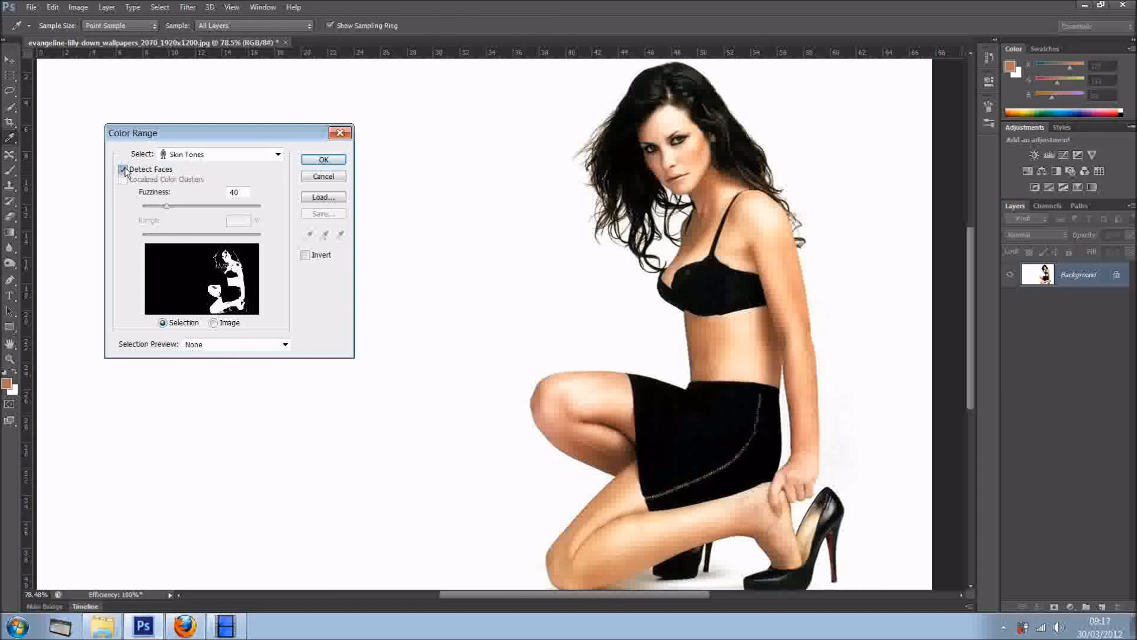
pyautogui.click(123, 169)
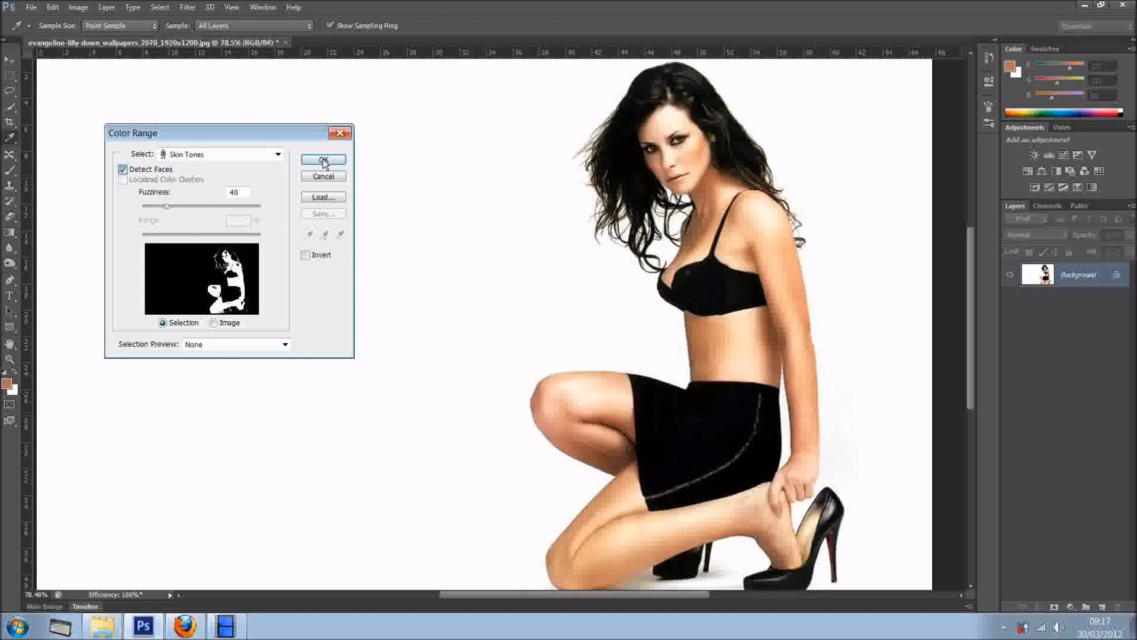
# Step: Confirm the skin-tone selection, copy it to Layer 1 and hide the Background
pyautogui.click(323, 161)
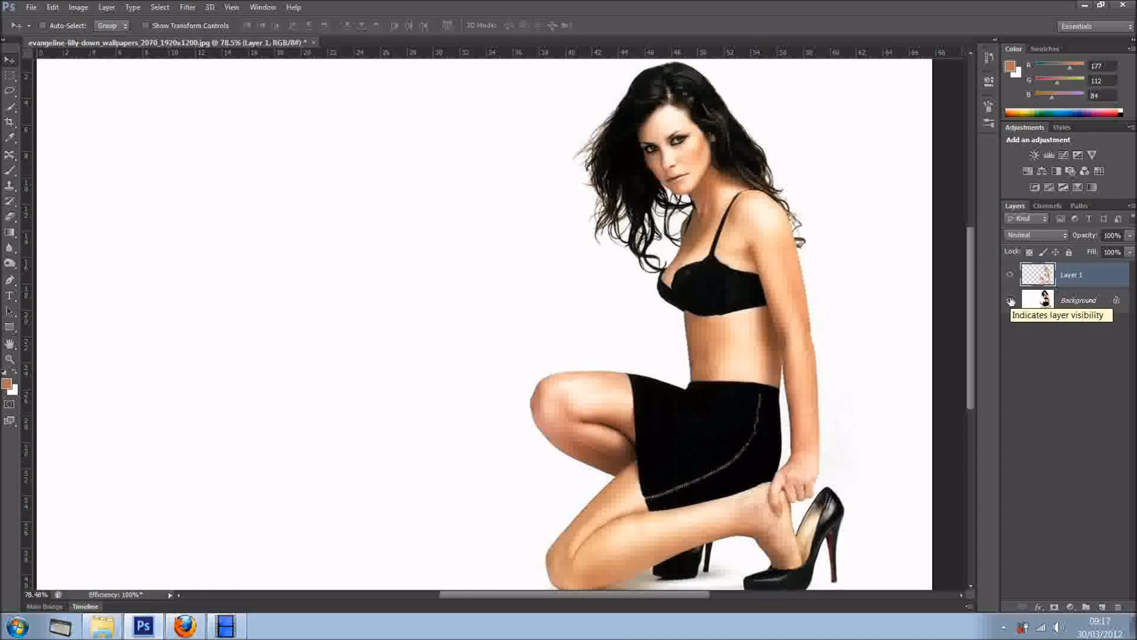
pyautogui.click(1010, 301)
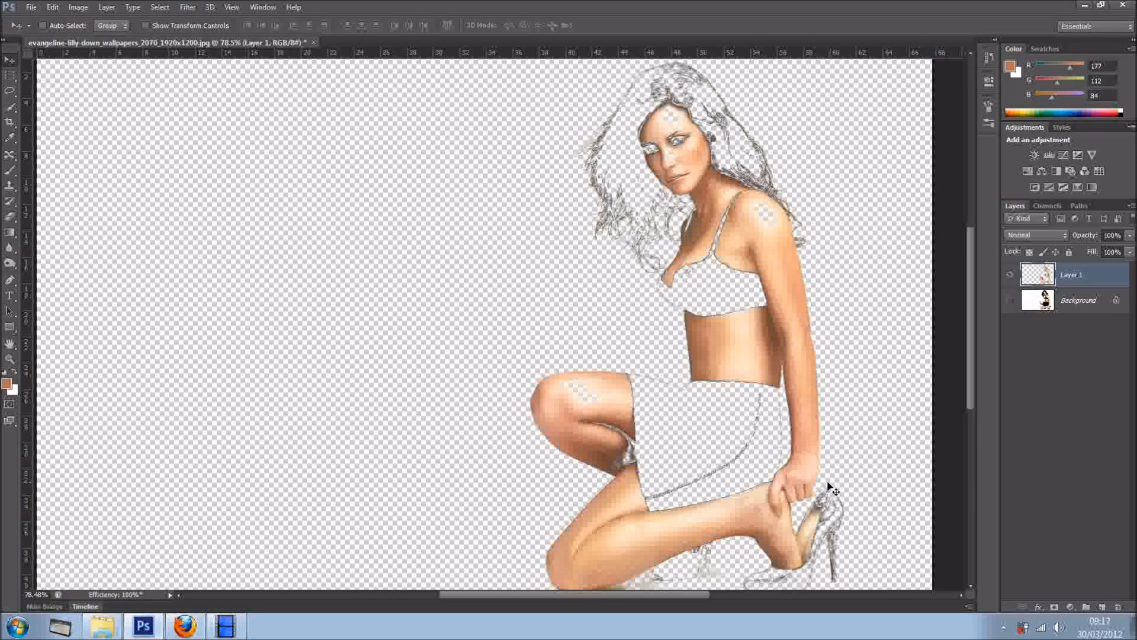
pyautogui.moveTo(787, 214)
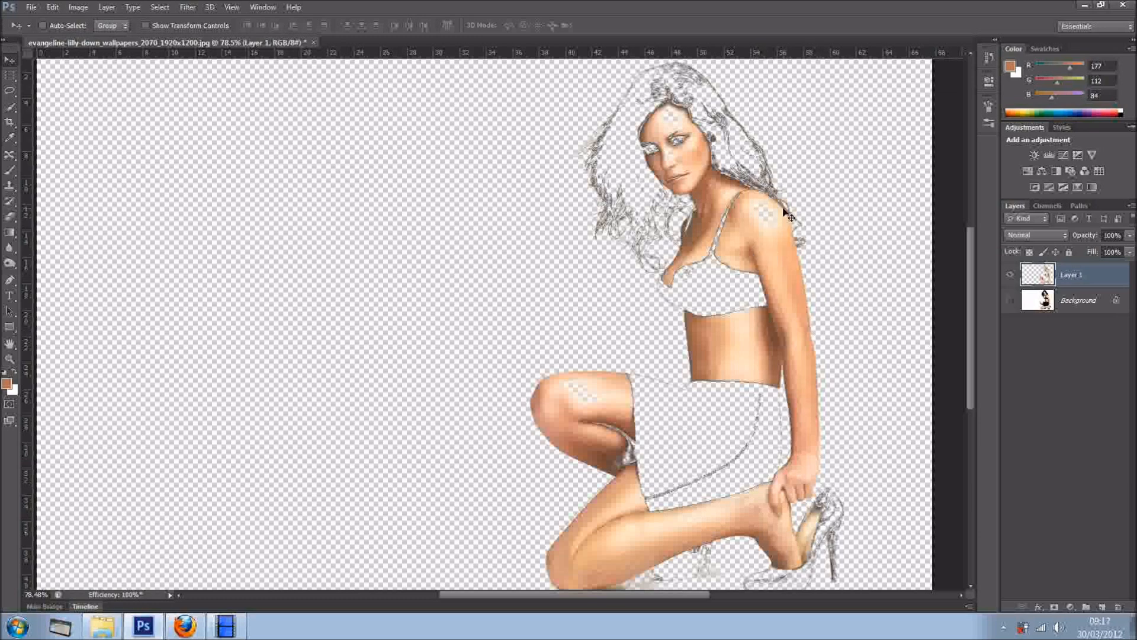
pyautogui.moveTo(675, 175)
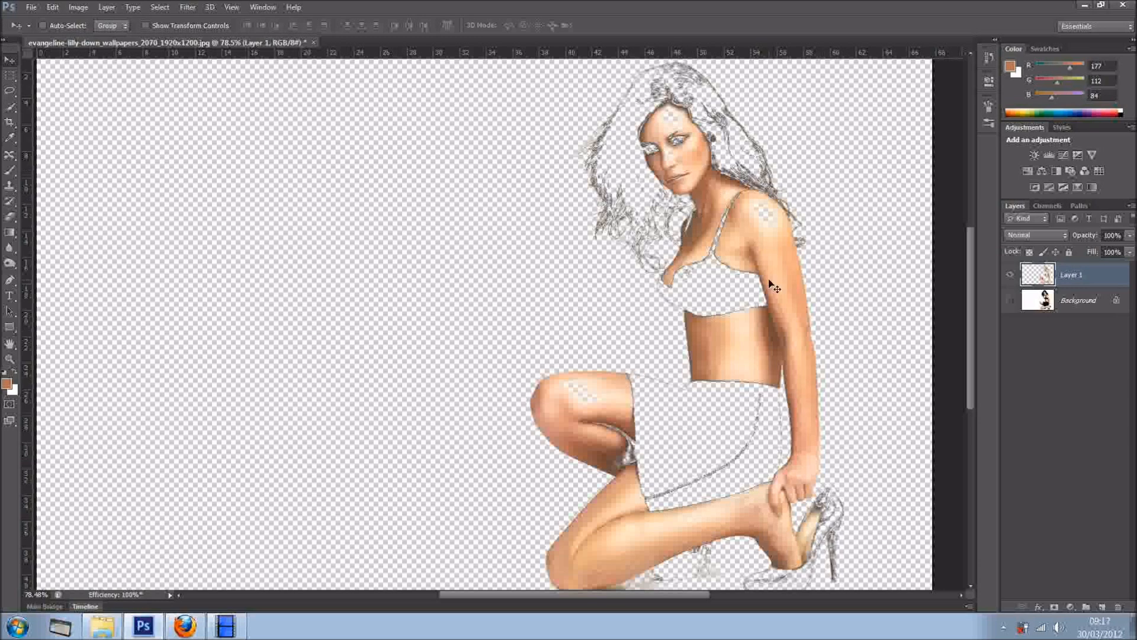
pyautogui.moveTo(771, 307)
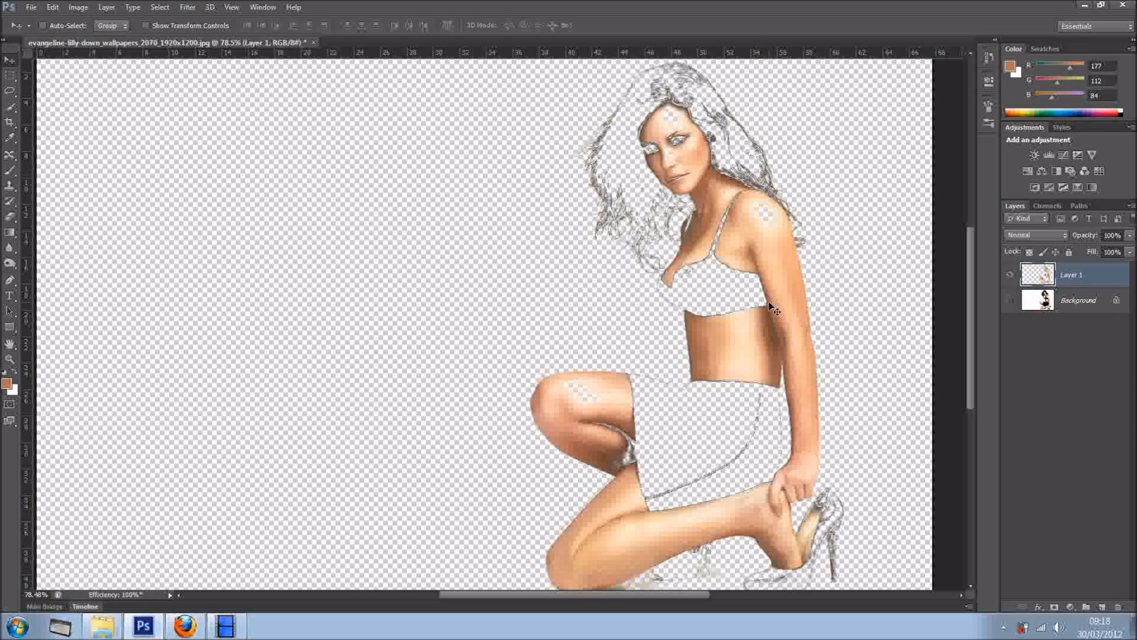